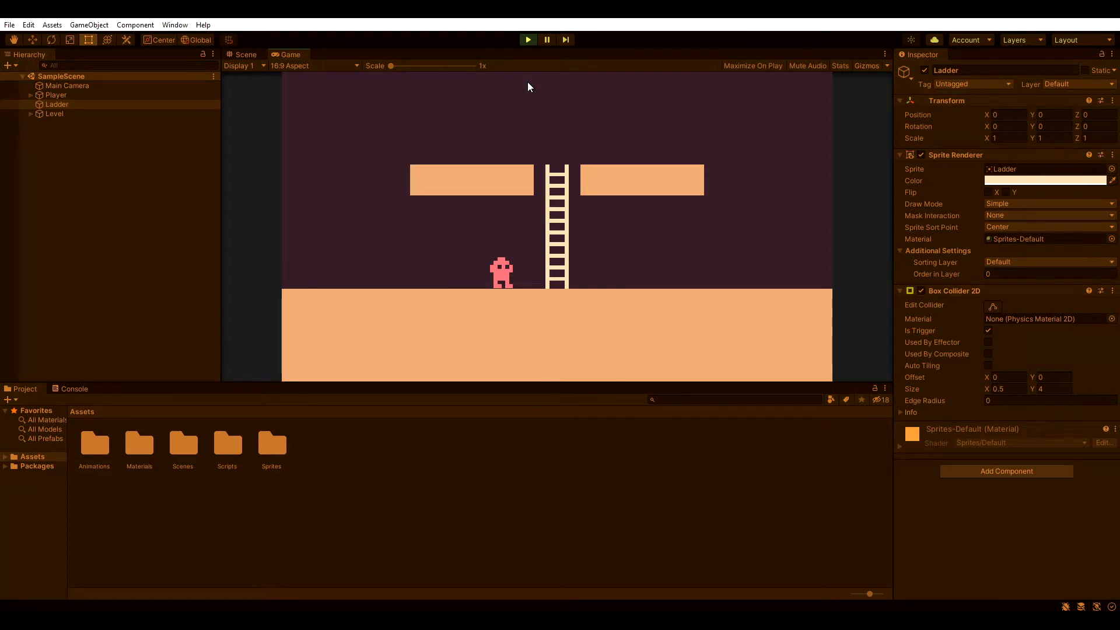
Step: Stop play mode and create a new LadderMovement script on the Player object
click(246, 55)
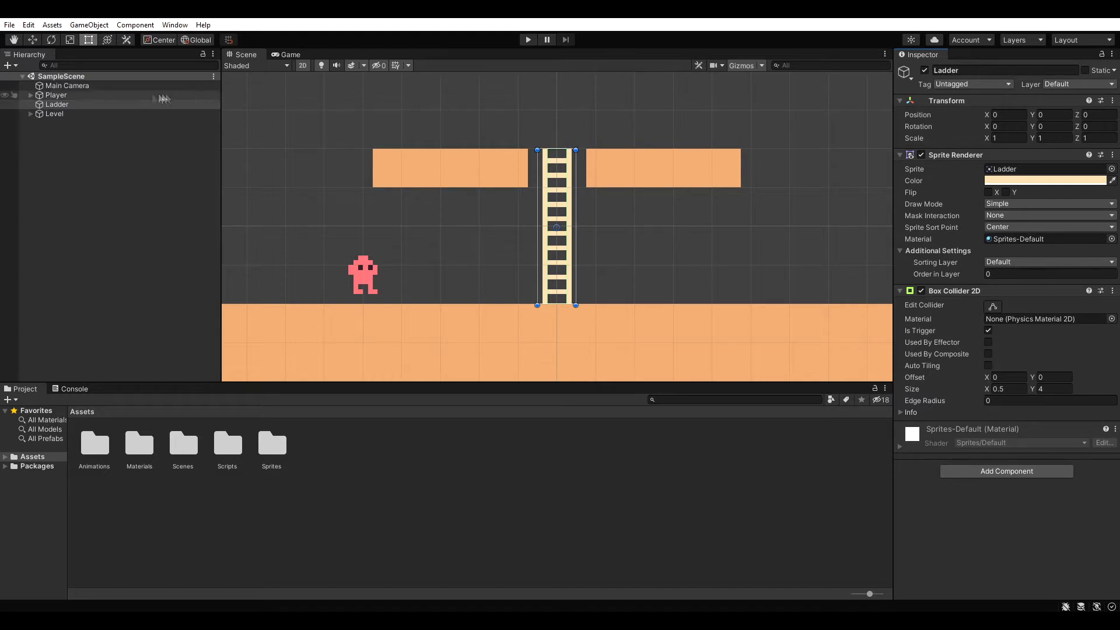
click(56, 94)
text(LadderMove)
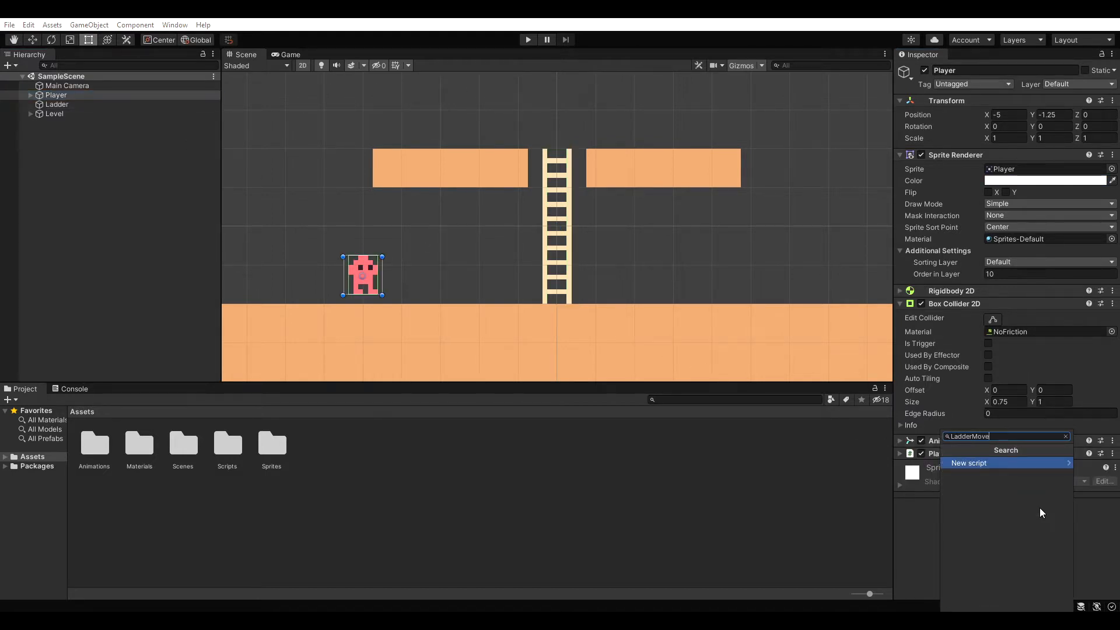
click(970, 463)
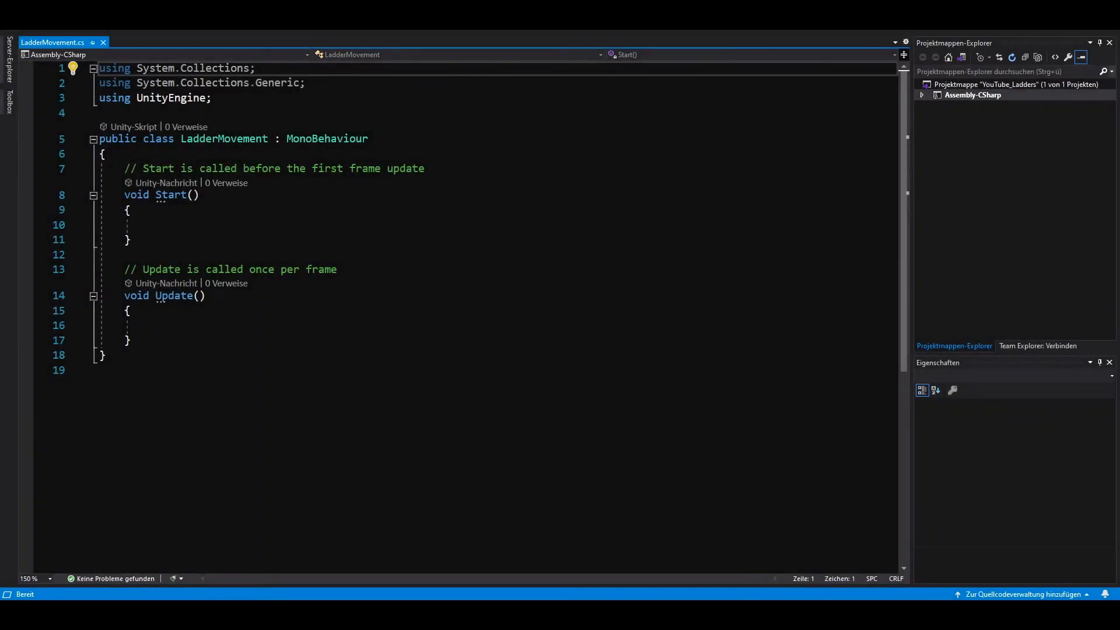
Step: Declare fields vertical, speed = 8f, isLadder, isClimbing and a [SerializeField] private Rigidbody2D rb
click(104, 154)
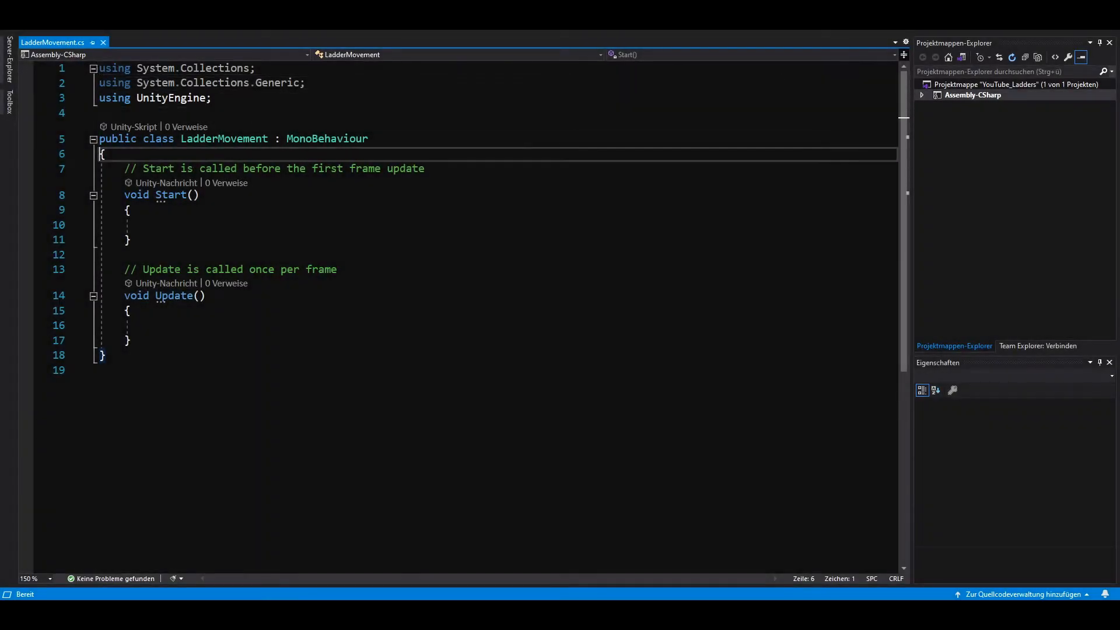
key(enter)
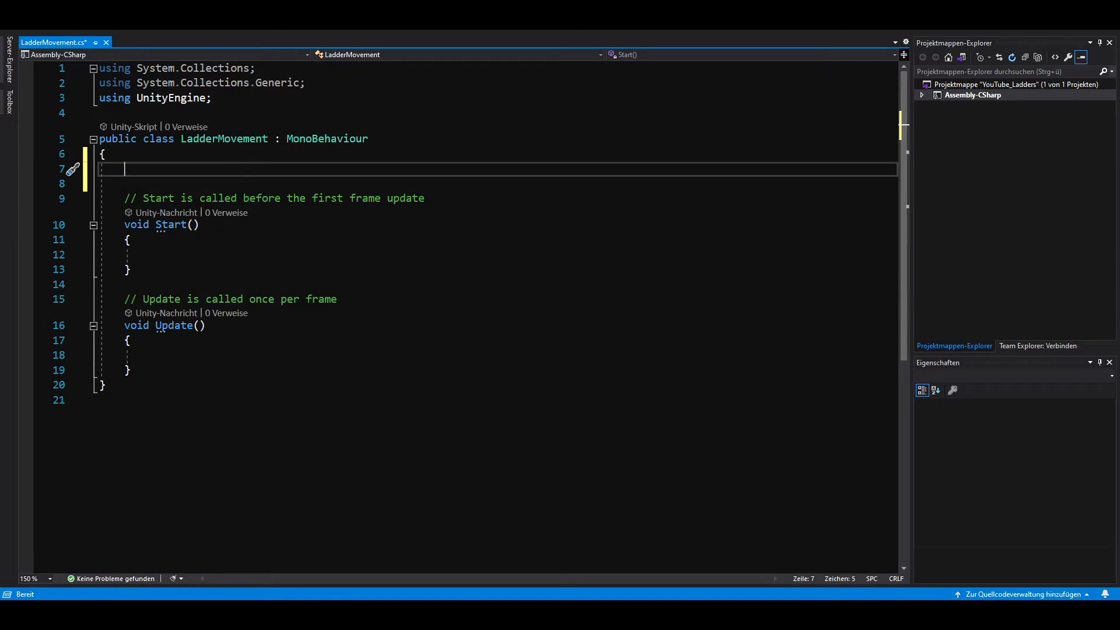
text(private float vertical;)
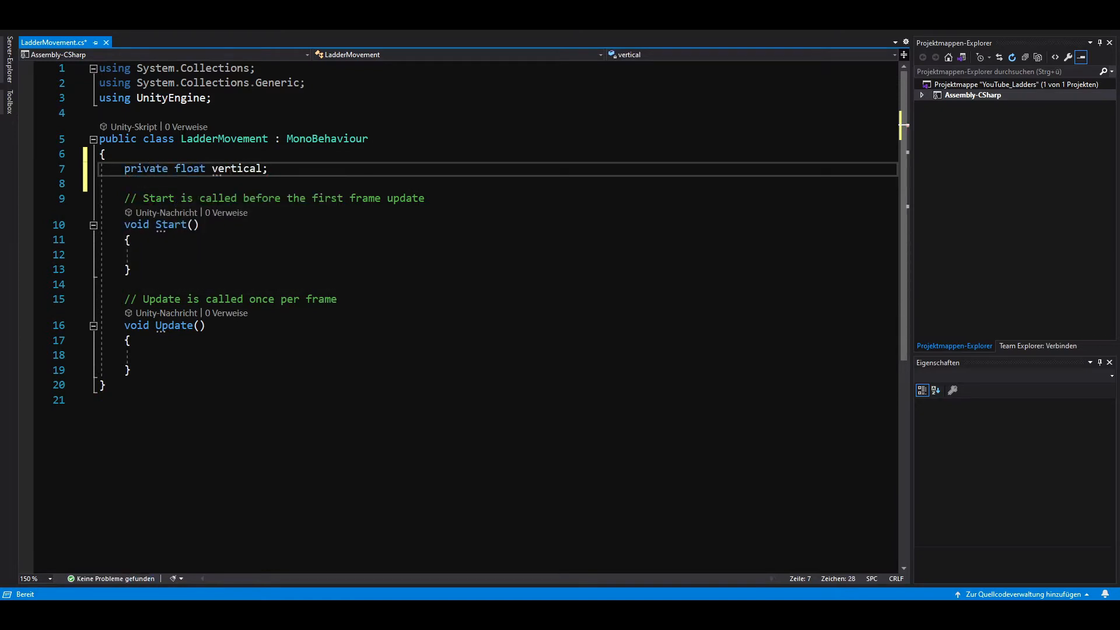
text(private float)
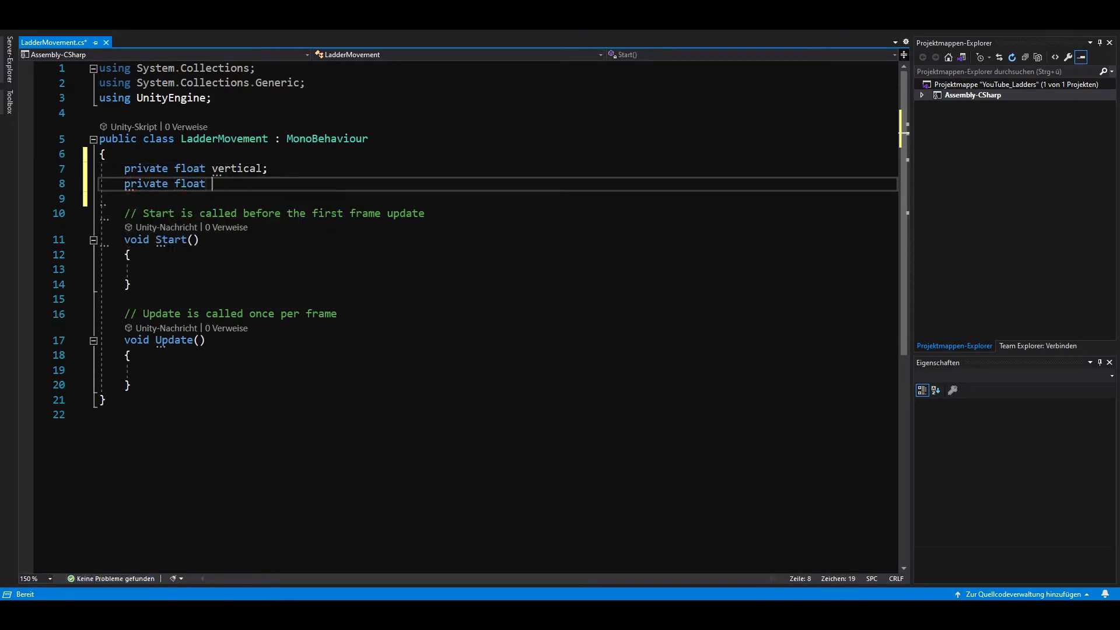
text(speed = 8f;)
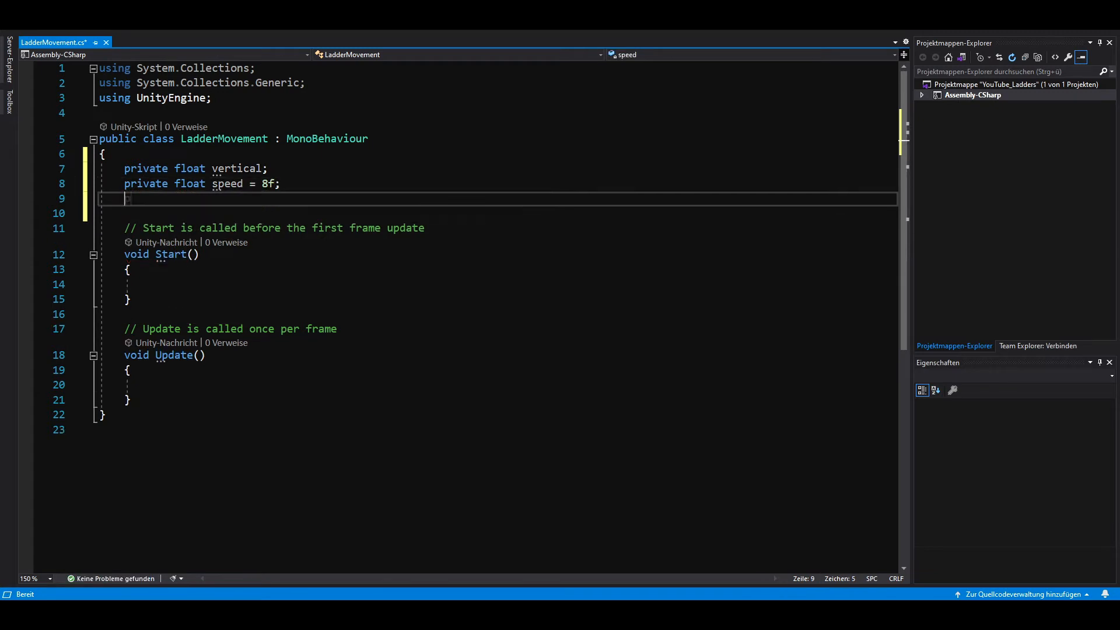
text(private bool isLadder;)
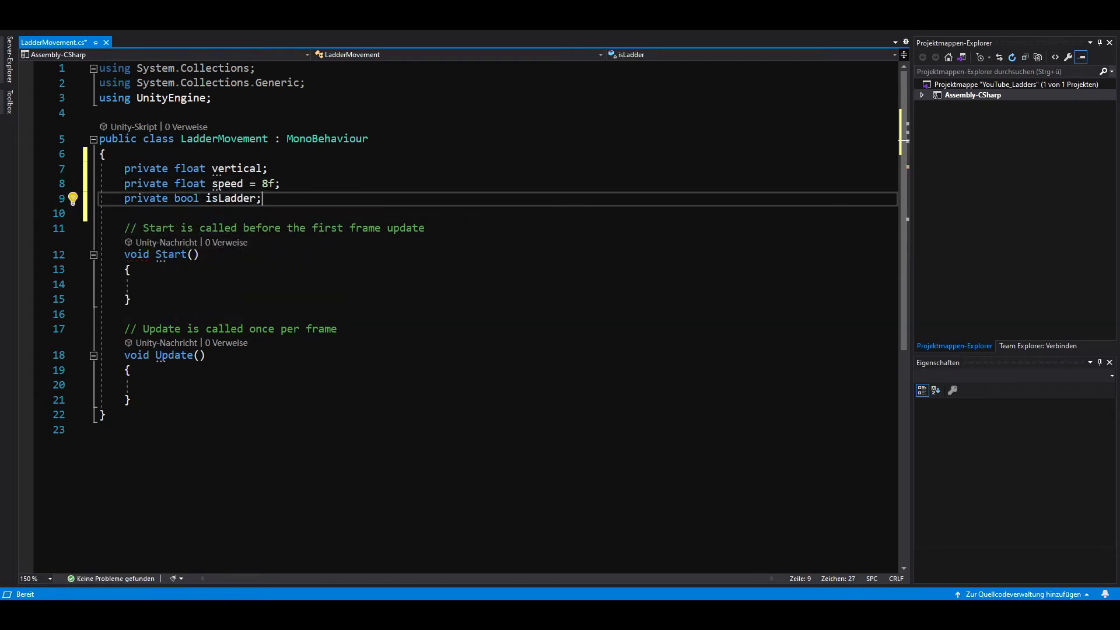
text(private bool isClimbing;)
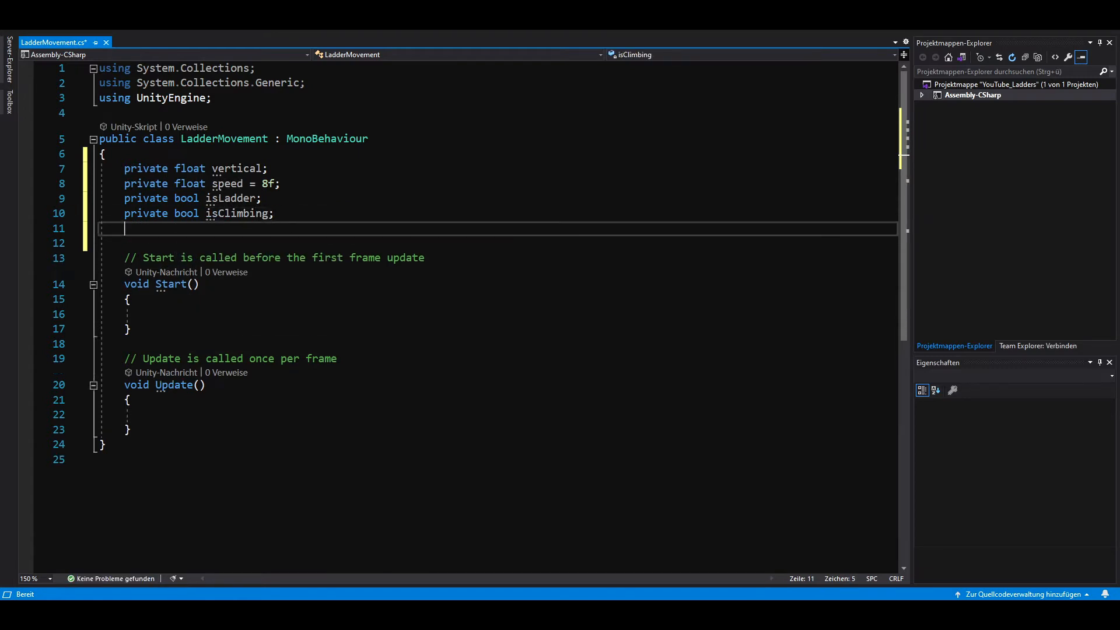
text([SerializeField])
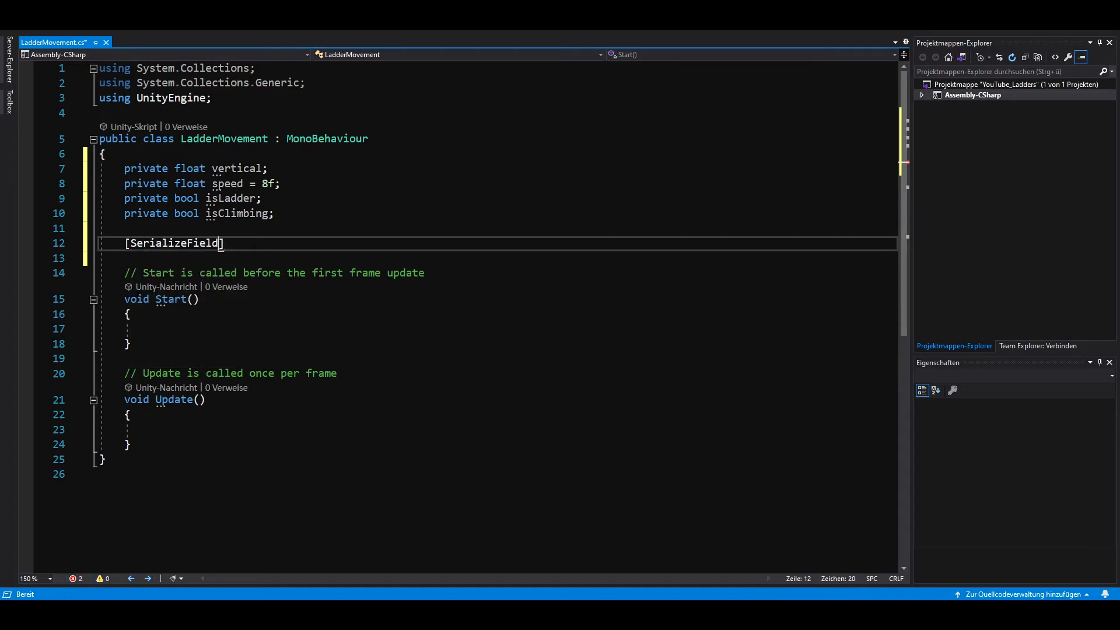
text(private Rigidbody2D rb;)
text(private void OnTriggerEnter2D(Collider2D collision)
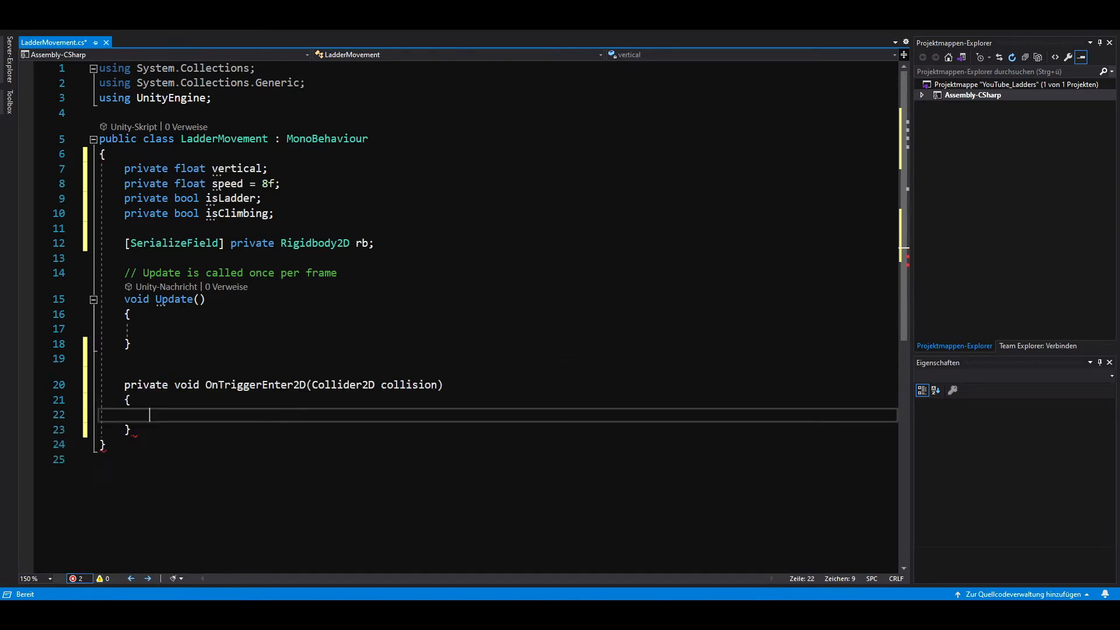
Step: Write OnTriggerEnter2D setting isLadder = true when collision.CompareTag("Ladder")
text(ontr)
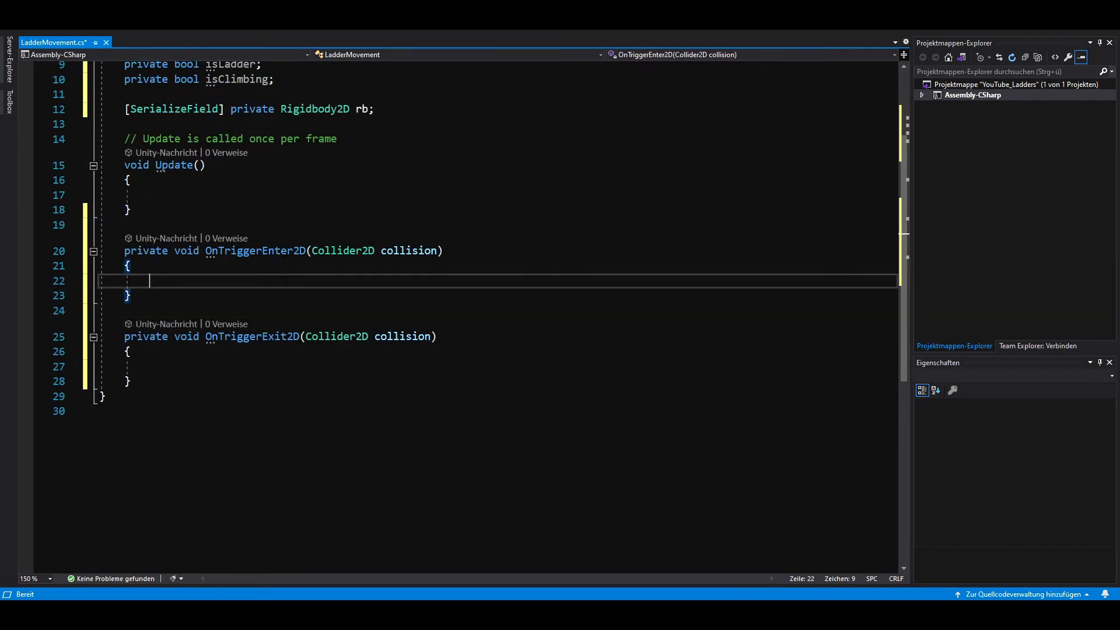
text(if (collision.compareTag("Ladder)
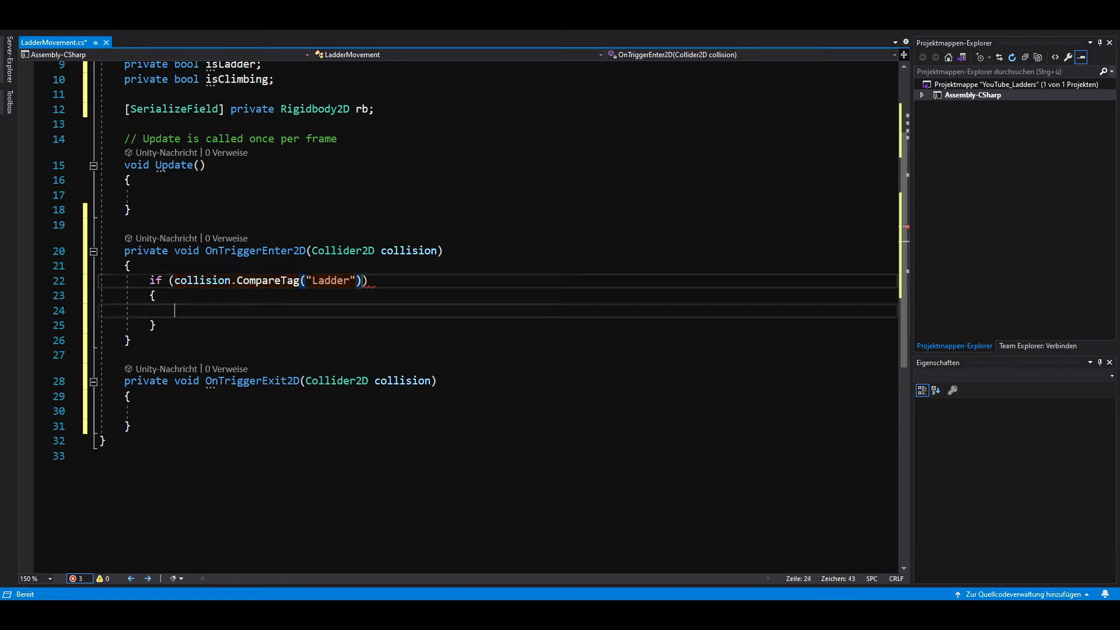
text(if (collision.CompareTag("Ladder)
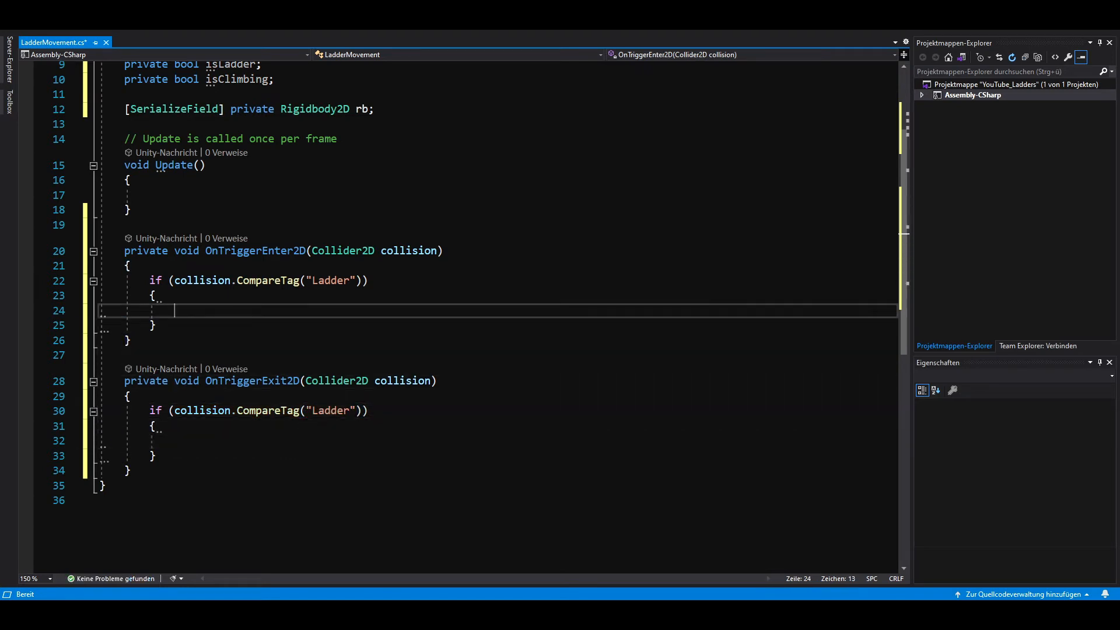
text(isLadder =)
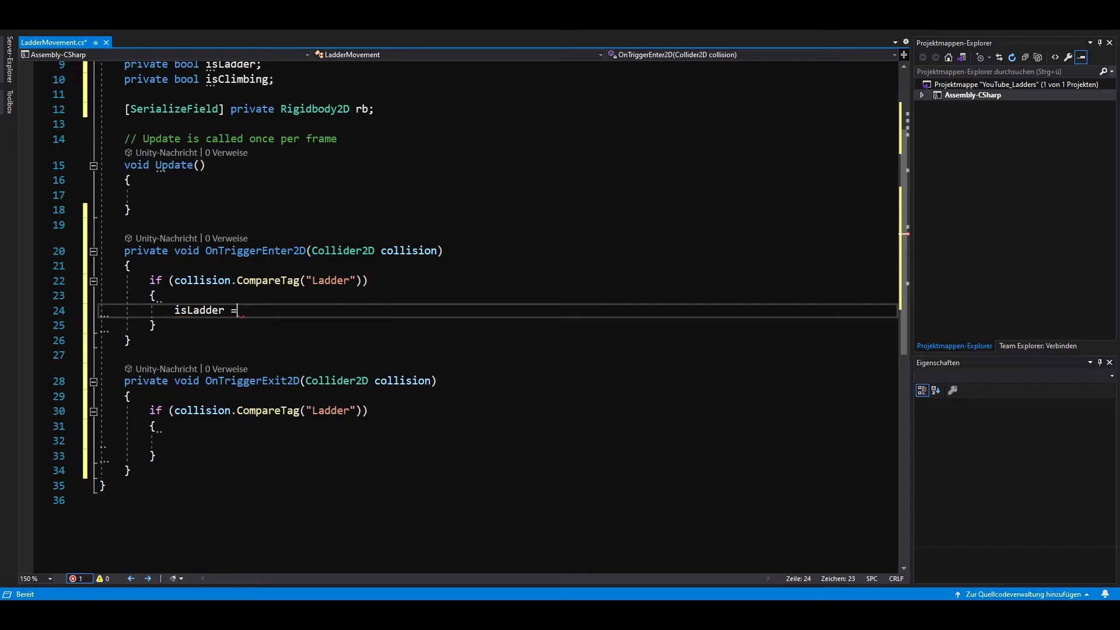
text(true;)
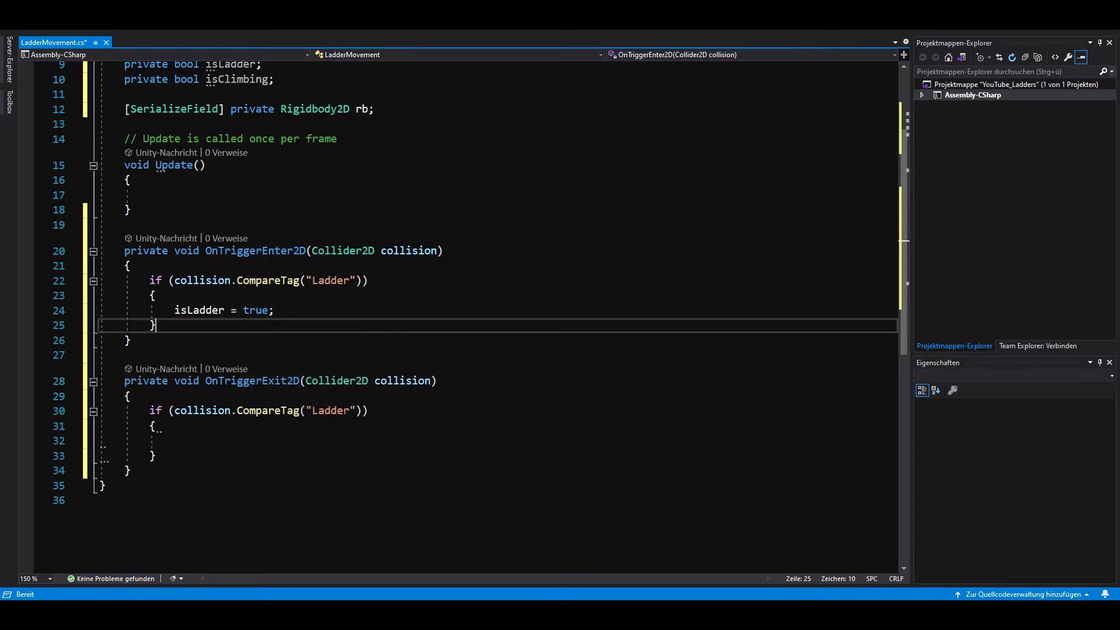
Step: Write OnTriggerExit2D setting isLadder and isClimbing to false for Ladder-tagged colliders
text(isLadde)
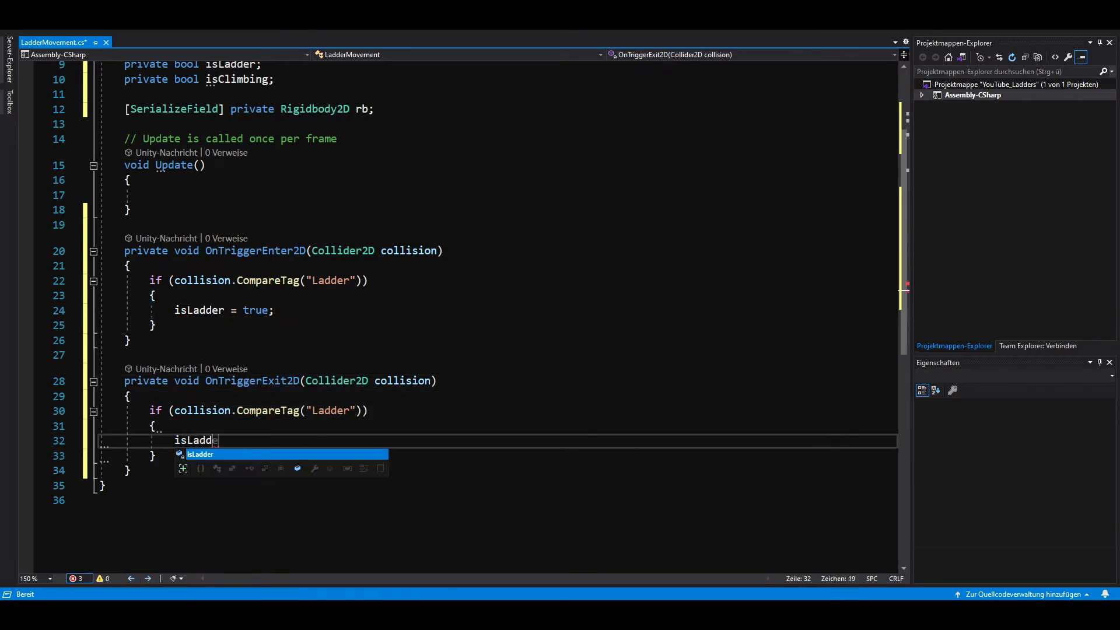
text(= false;)
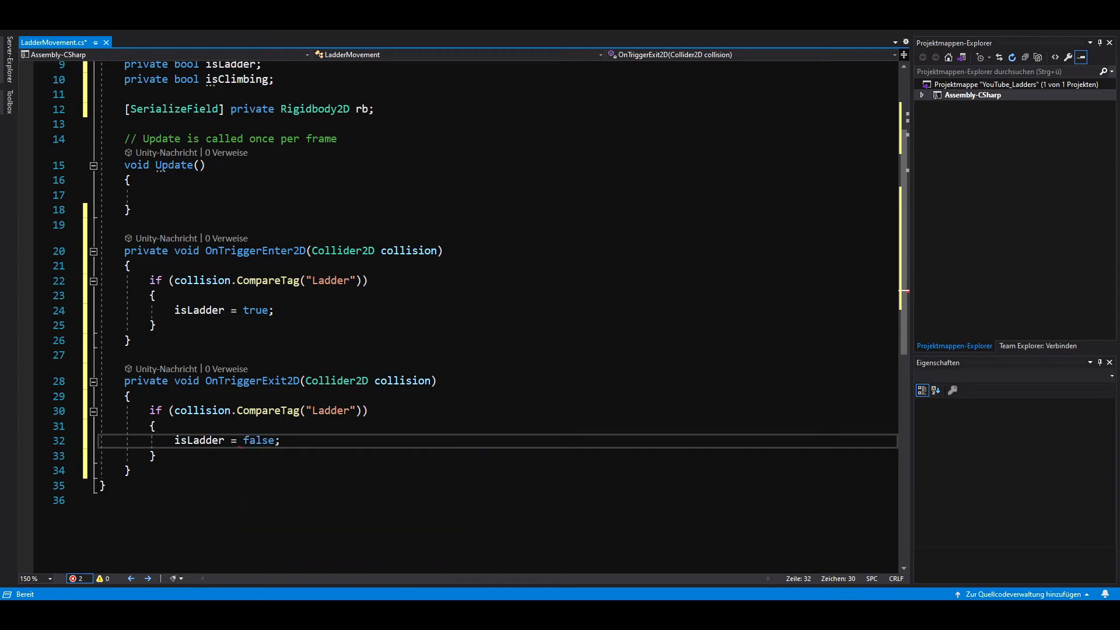
text(isClimbing = false;)
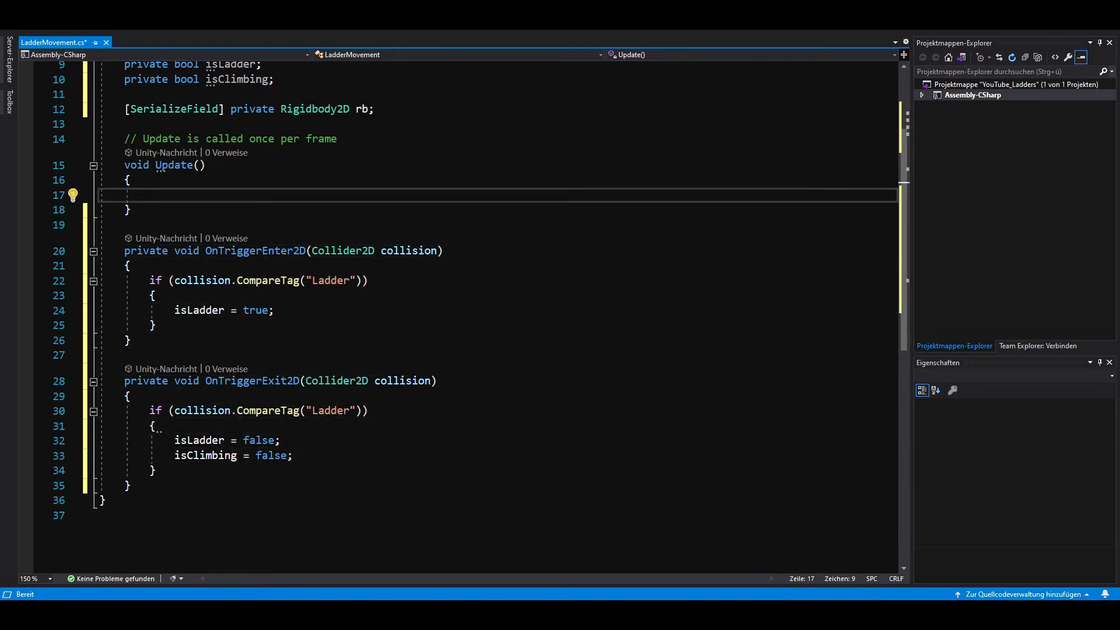
Step: In Update, read Input.GetAxis("Vertical") and set isClimbing = true when isLadder && Mathf.Abs(vertical) > 0f
text(vertical = Input.GetAxis("Ver)
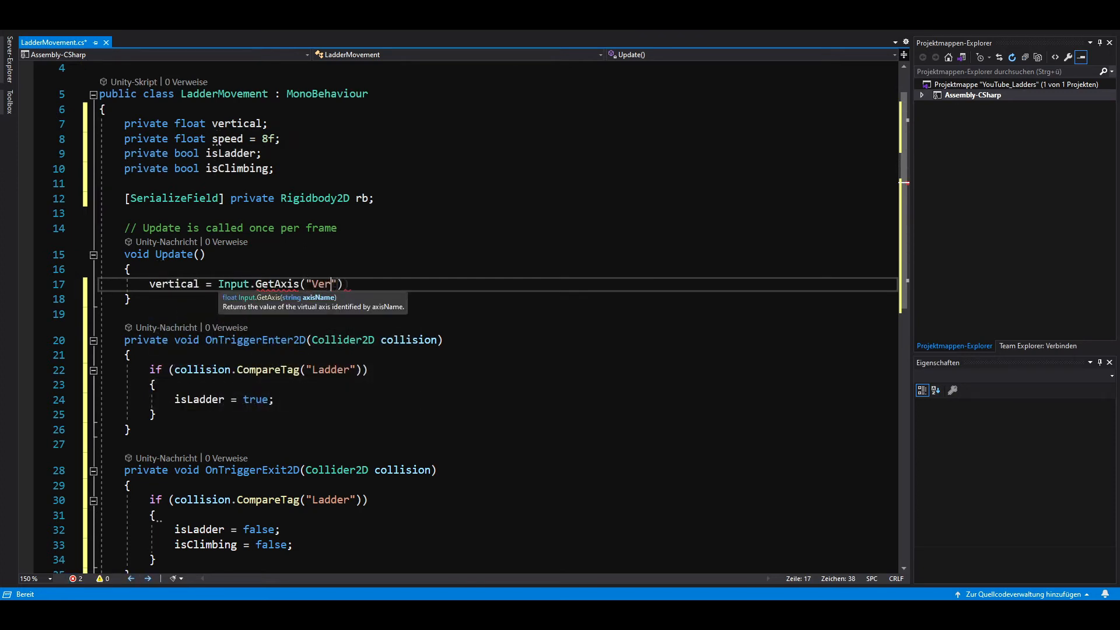
text(tical)
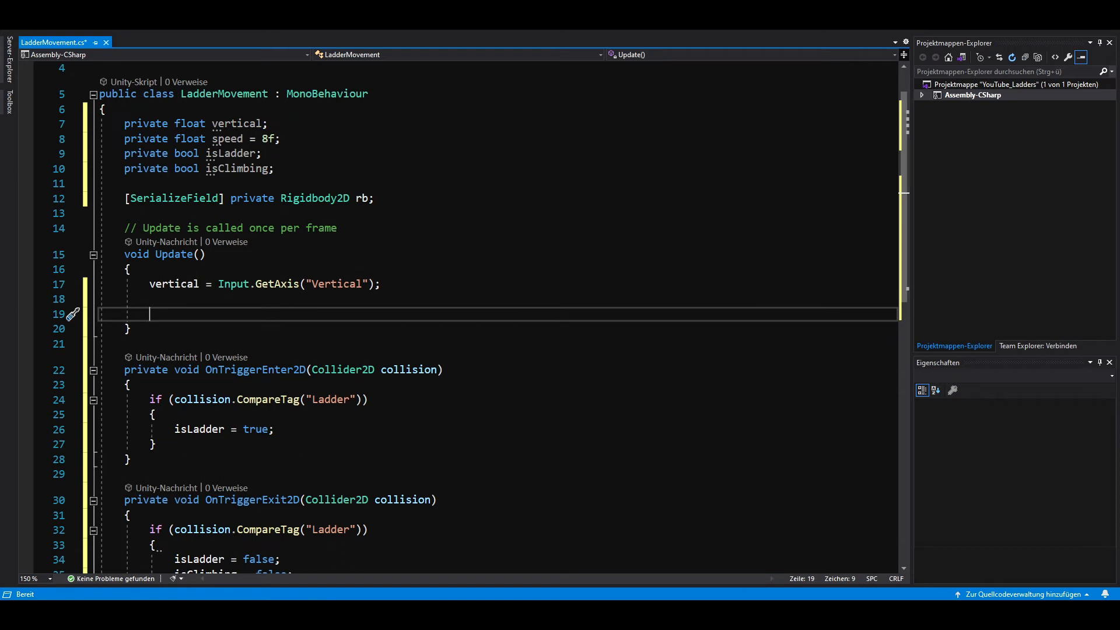
text(if (isLadder && Mathf.Abs)
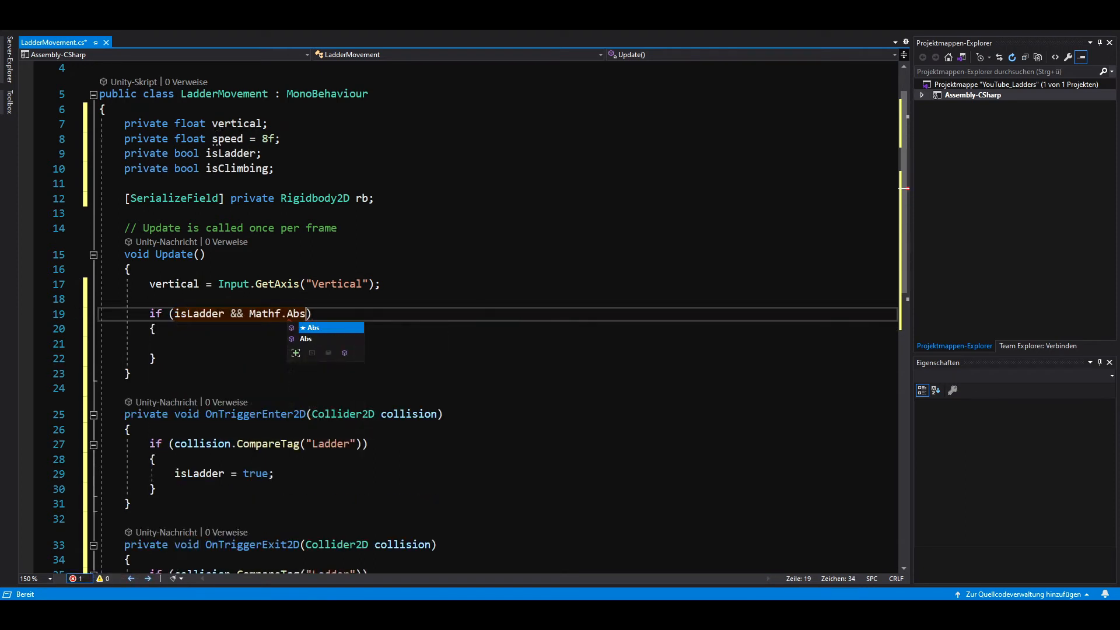
text((vertical) >)
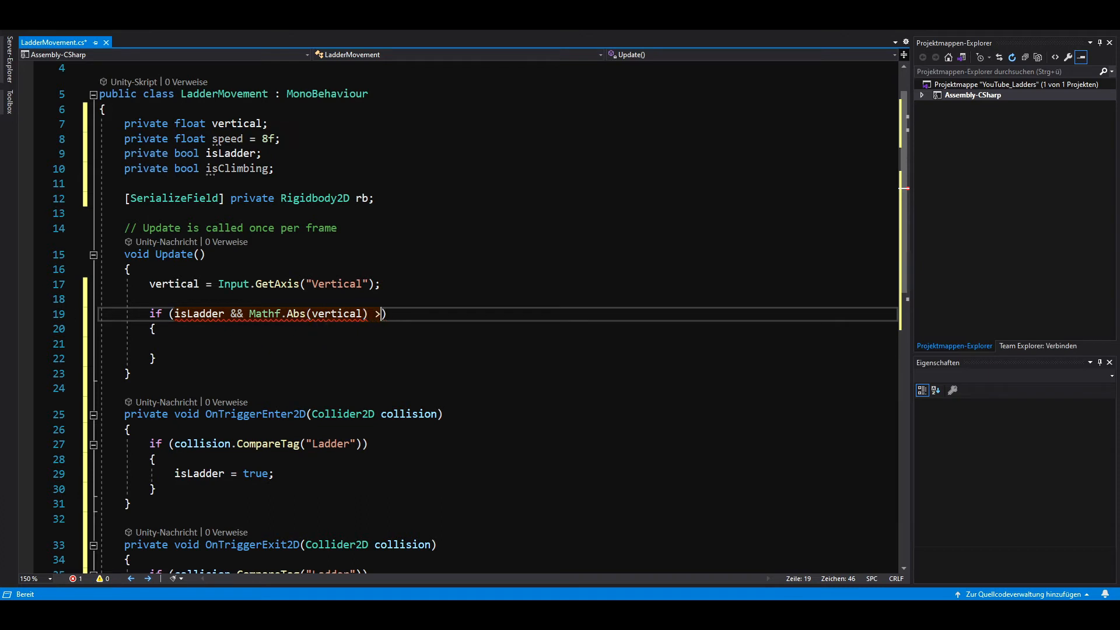
text(0f)
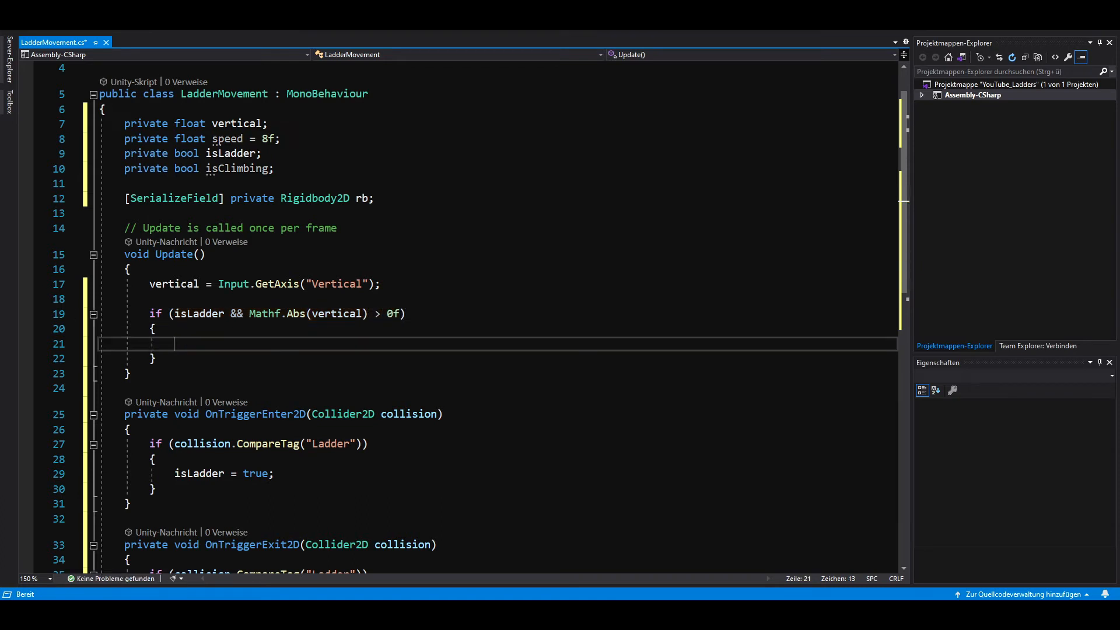
text(isClimbing = true;)
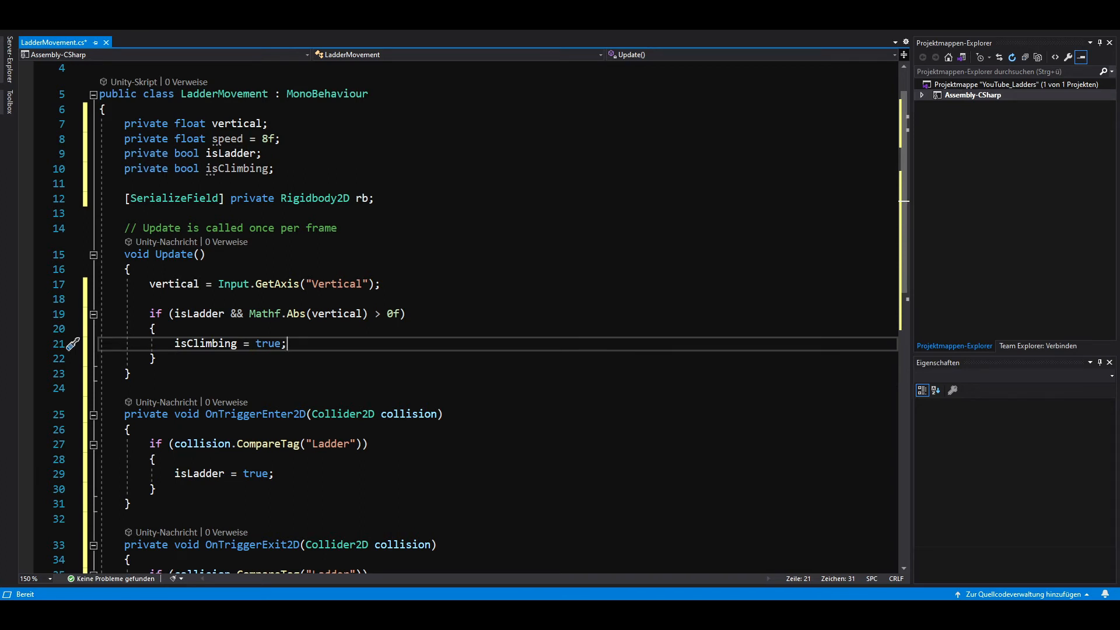
text(fix)
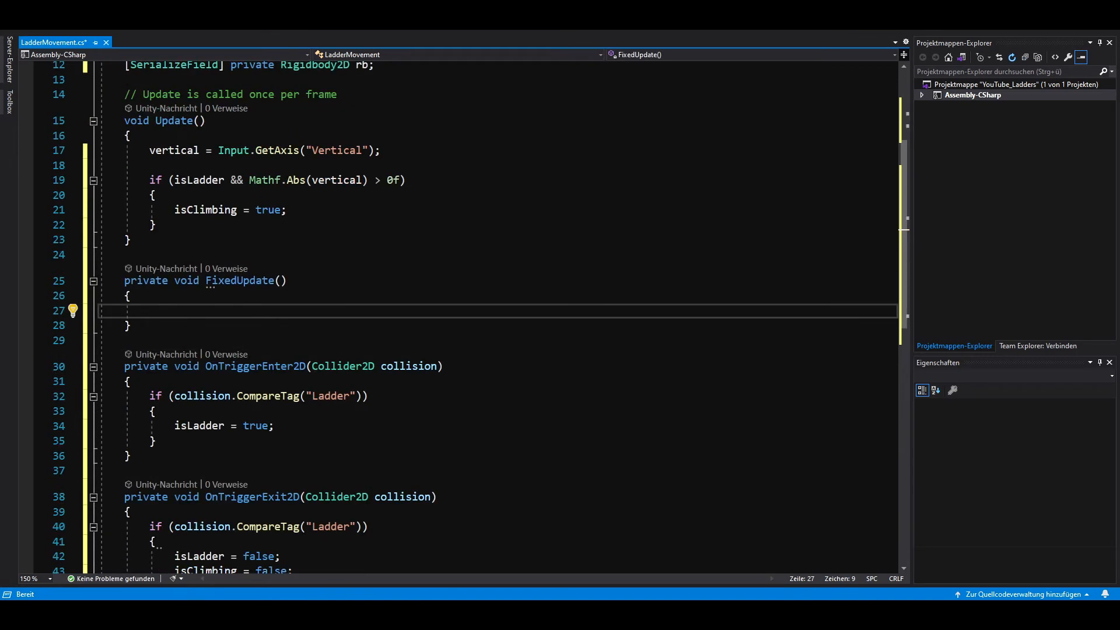
Step: In FixedUpdate, when climbing set rb.gravityScale = 0f and rb.velocity to new Vector2(rb.velocity.x, vertical * speed)
text(if (true))
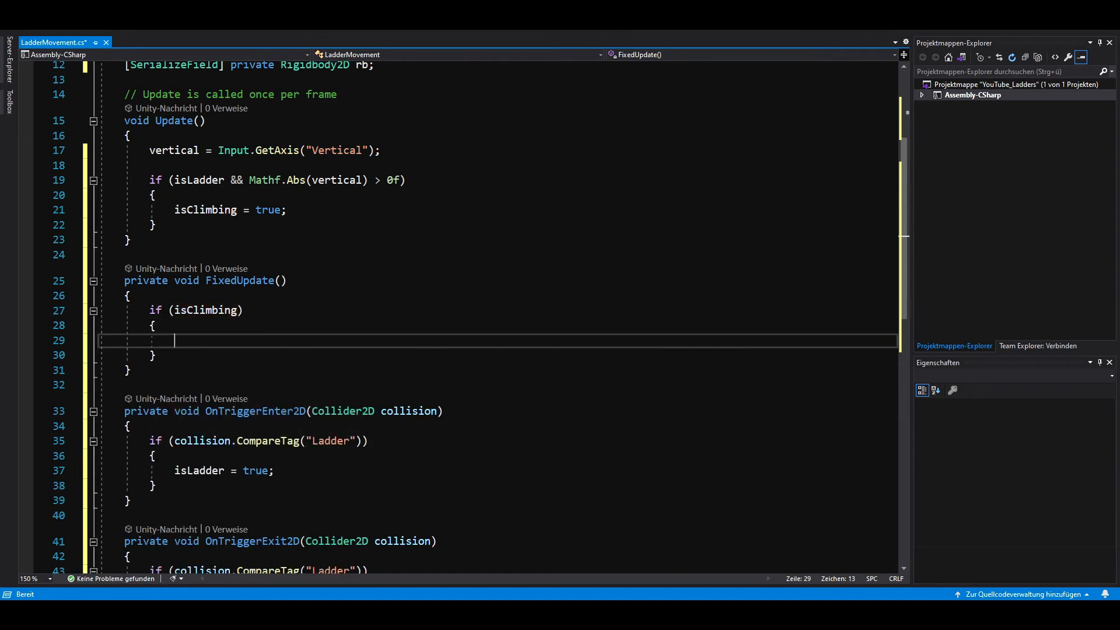
text(rb.gravityScale = 0f;)
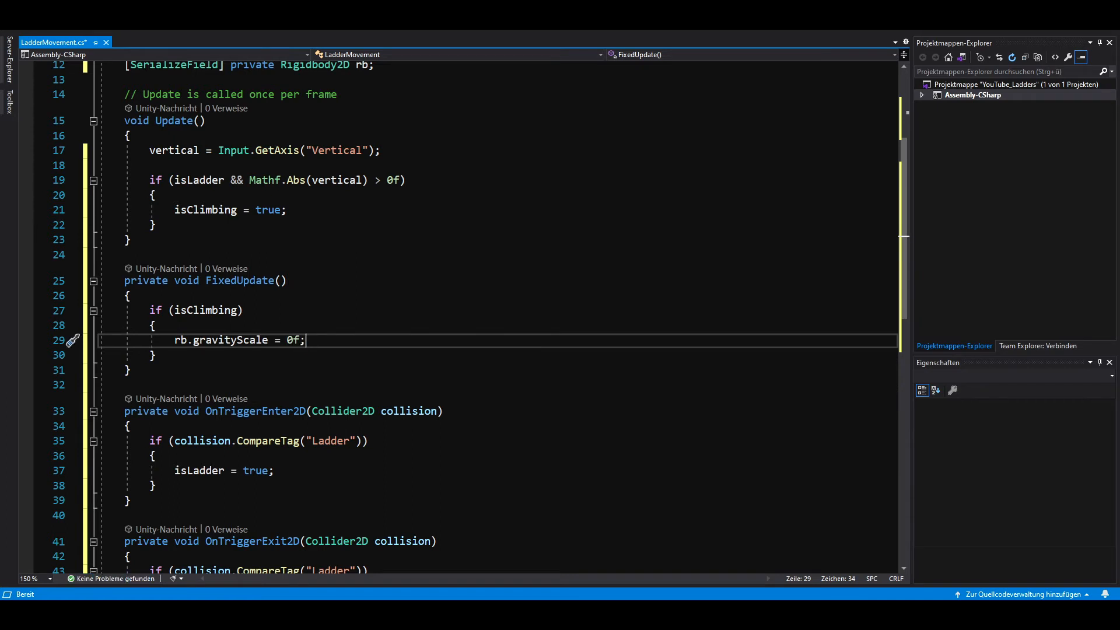
text(rb.vel)
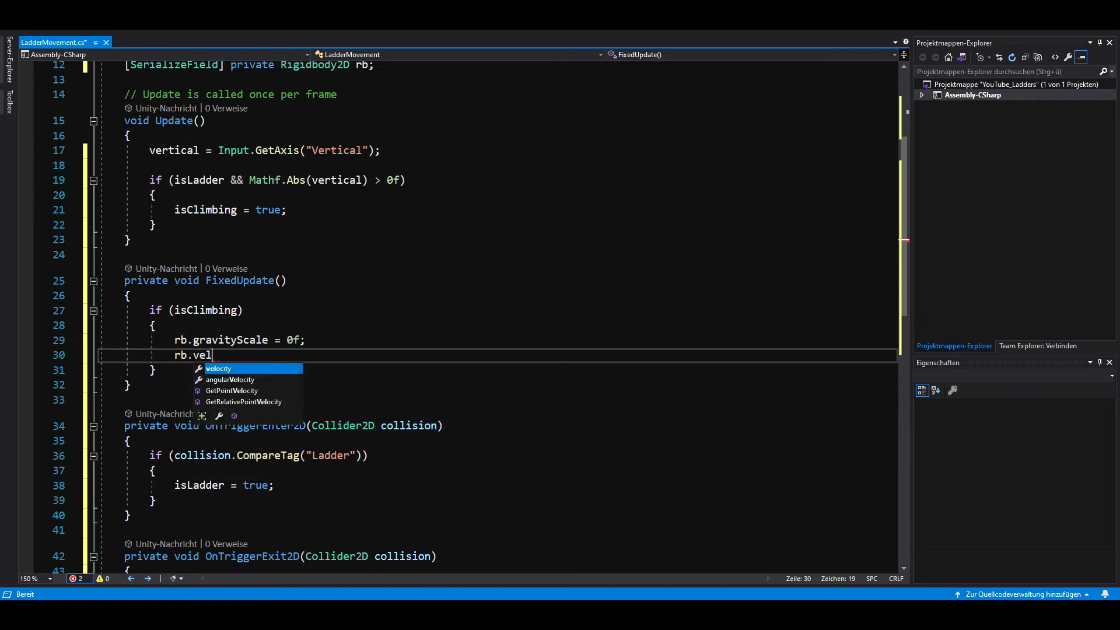
text(ocity = new Vector)
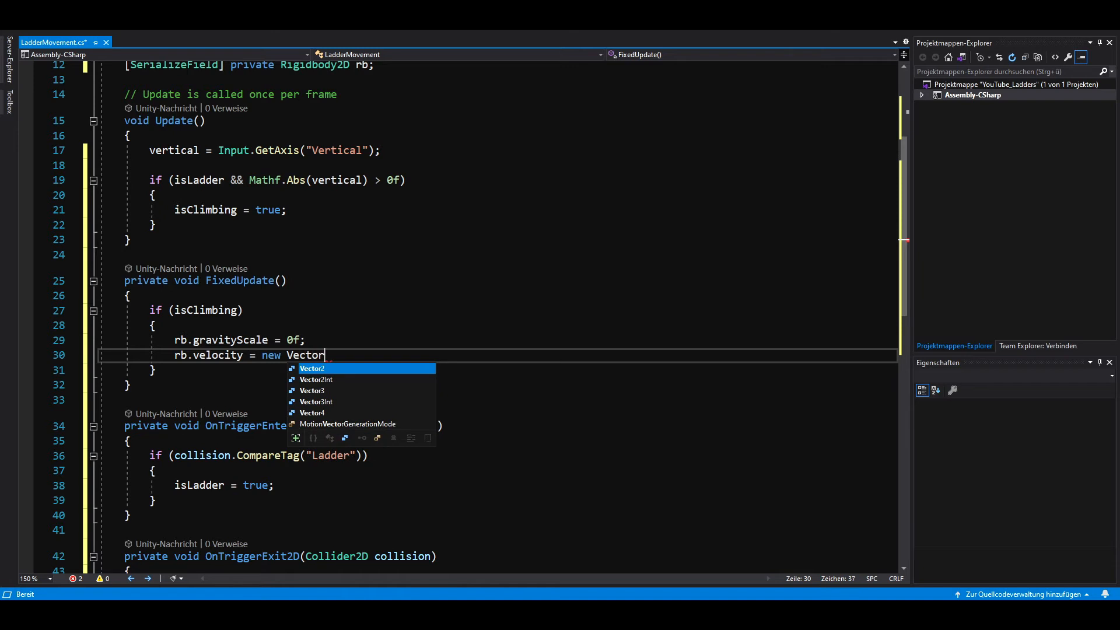
text(2(rb.velocity.x, vertical * speed);)
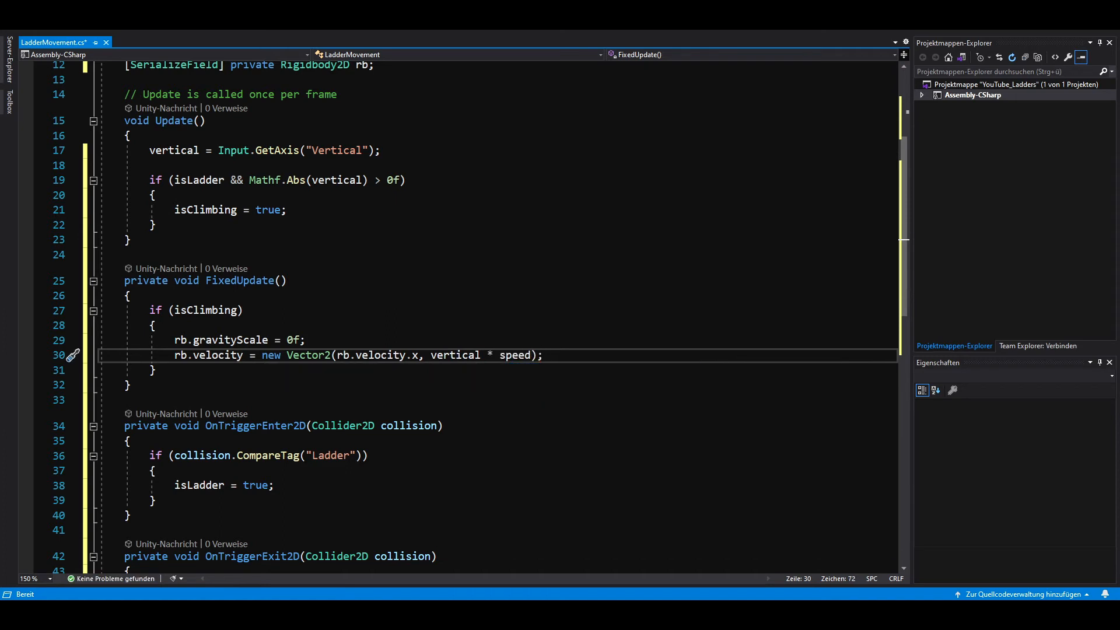
Step: Add an else branch restoring rb.gravityScale = 4f when not climbing
text(els)
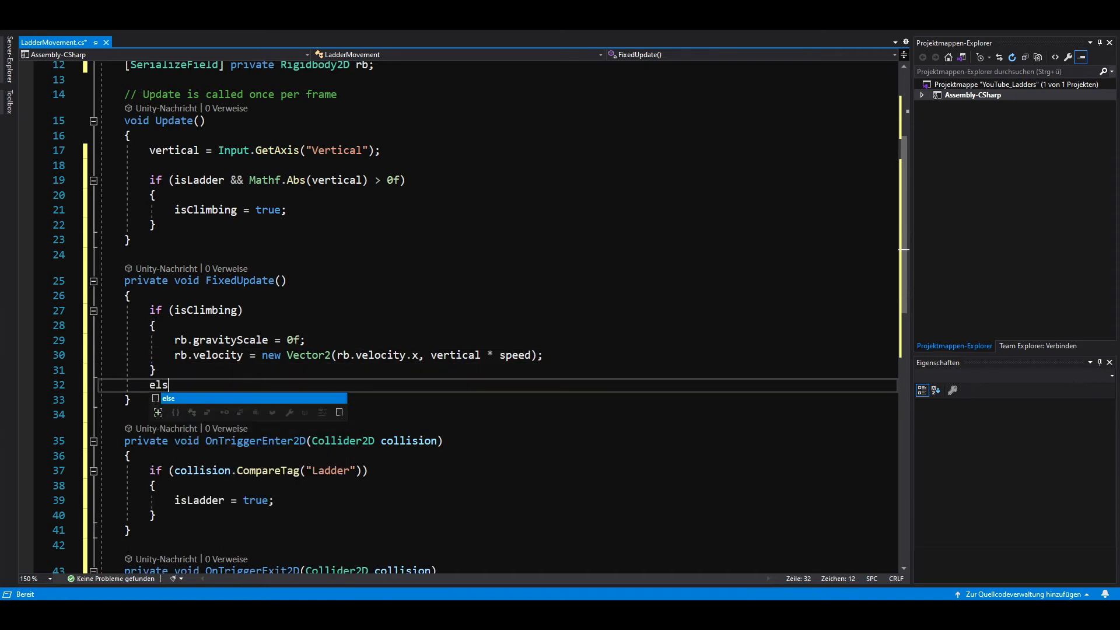
key(Enter)
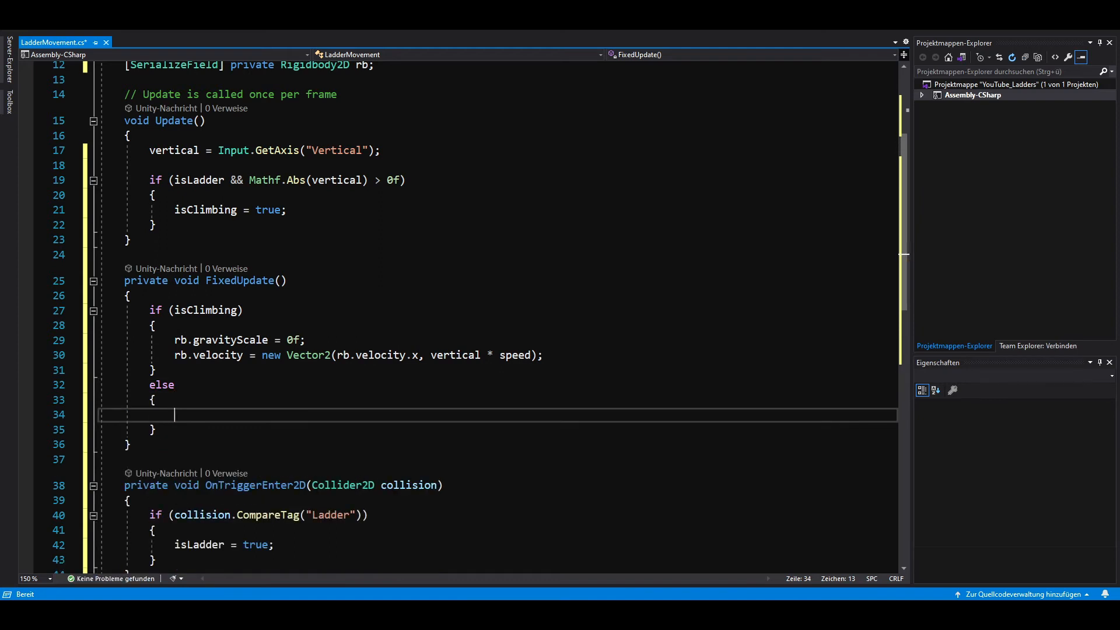
text(rb.gravityScale =)
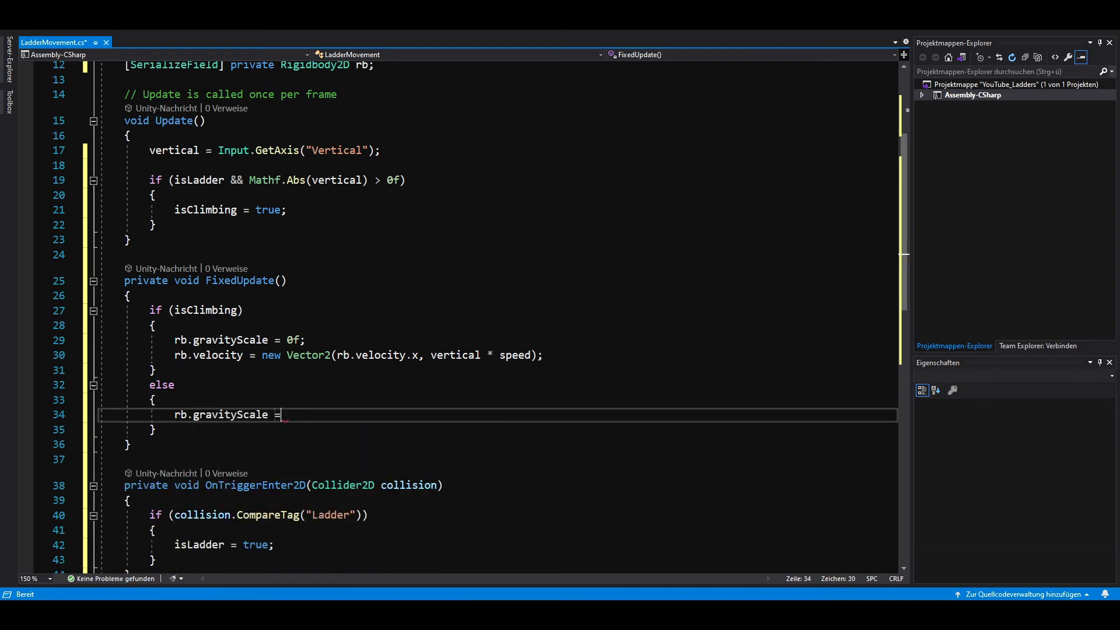
text(4f;)
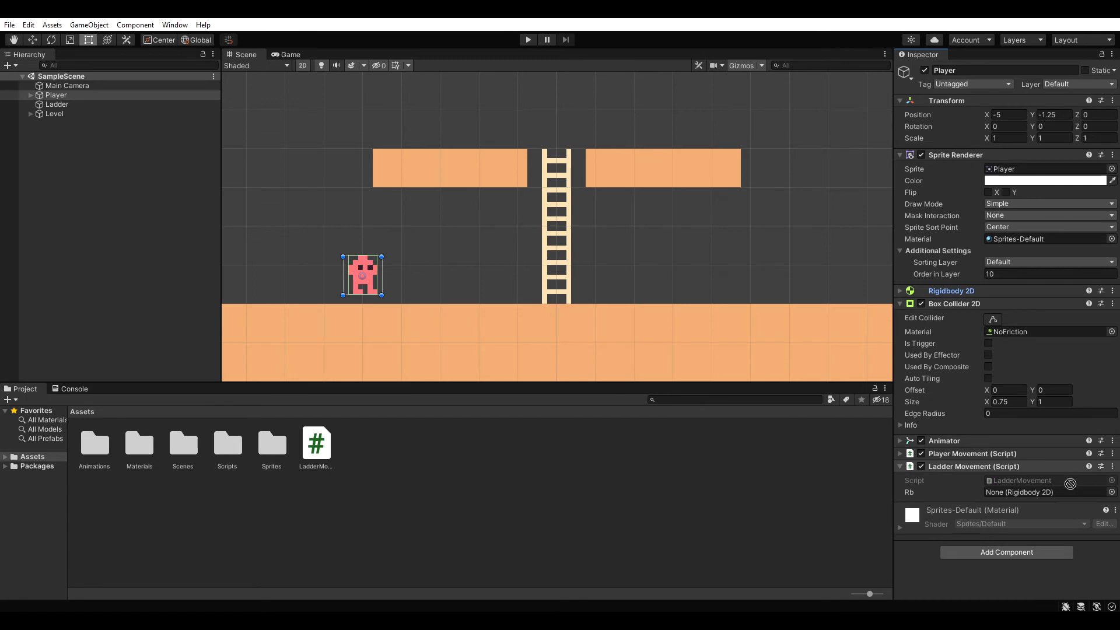
Step: Assign the Player's Rigidbody 2D to the script's Rb slot and add a Ladder tag
click(1049, 491)
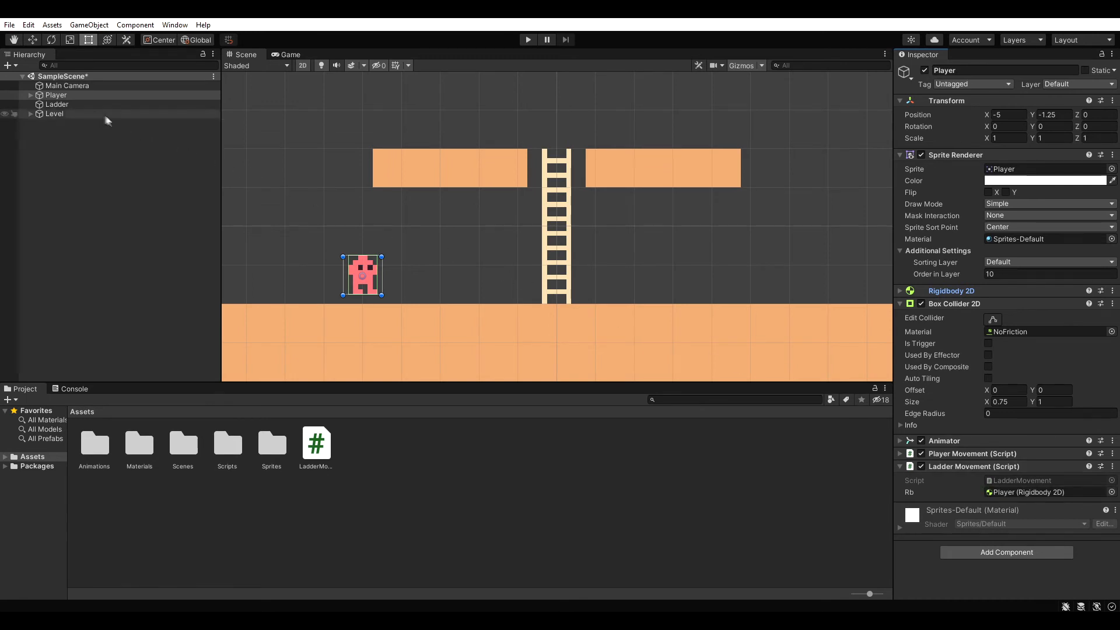
click(56, 104)
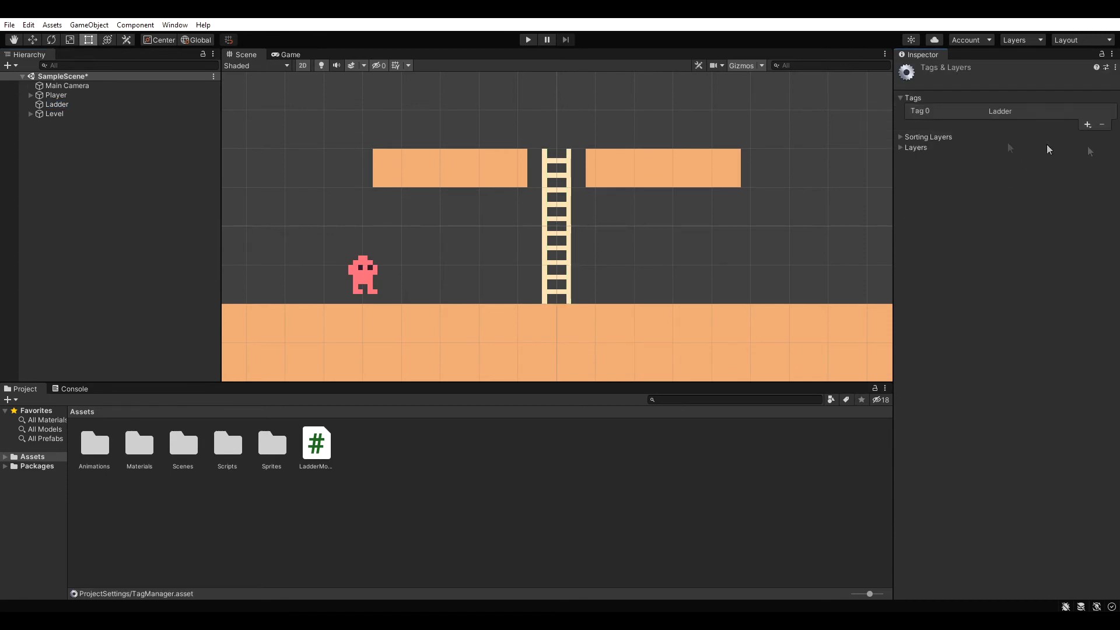
Step: Give the Ladder object the new Ladder tag
click(56, 104)
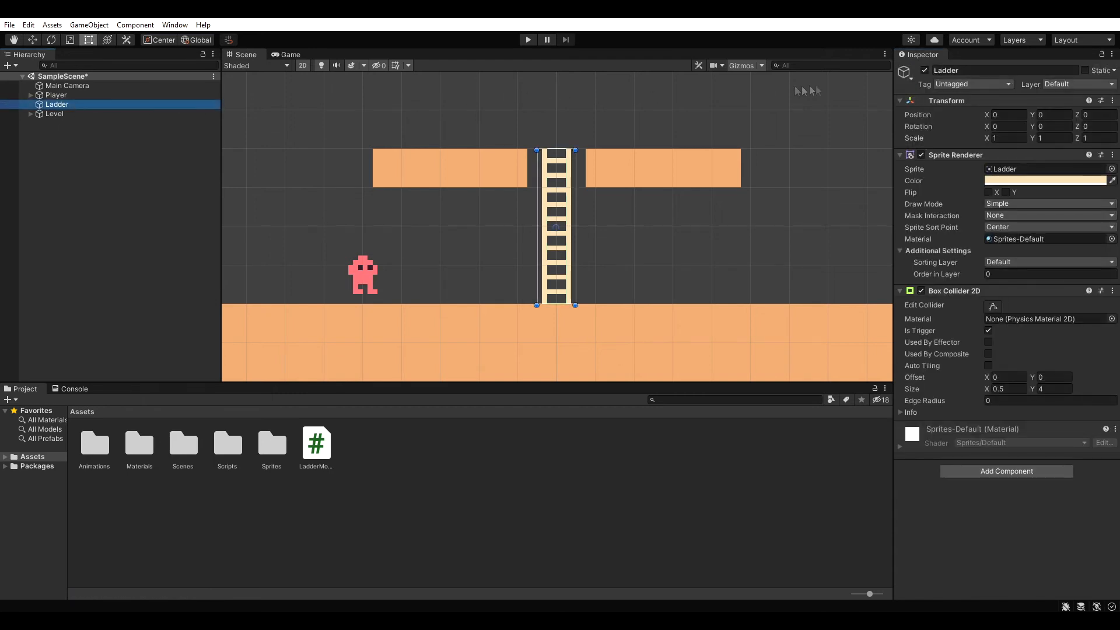
click(971, 84)
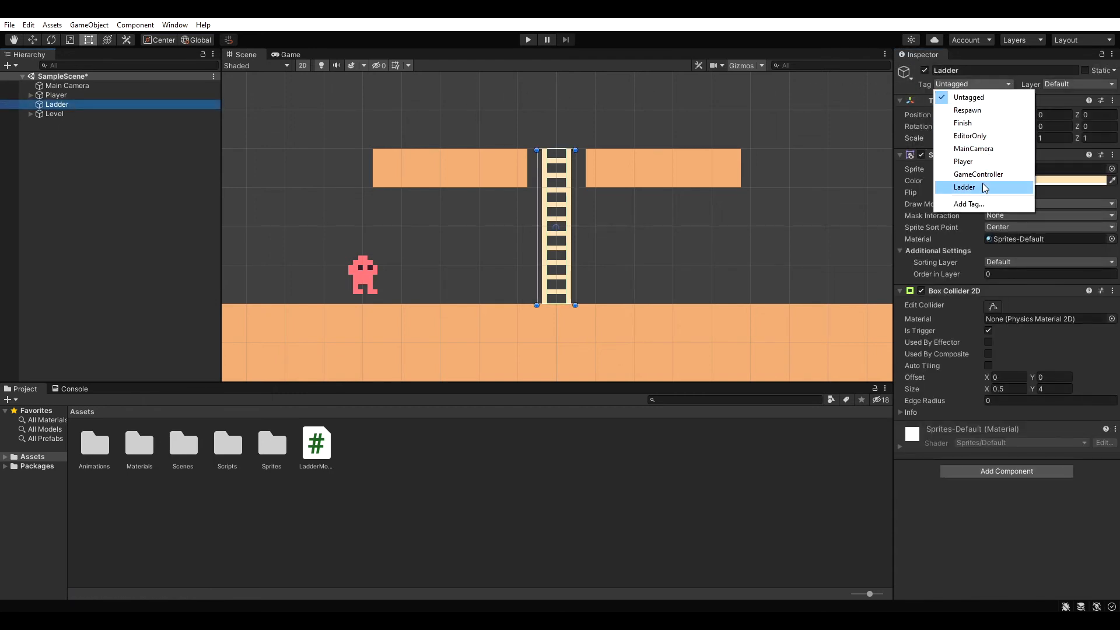
click(964, 187)
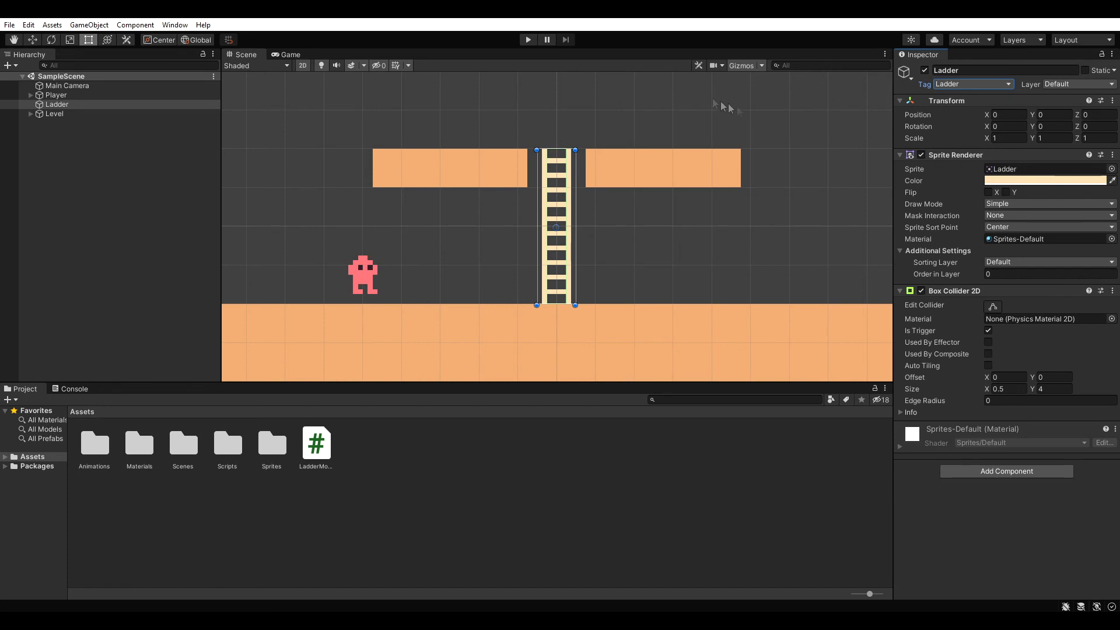
Step: Run the scene in play mode to test the ladder, then stop it
click(527, 40)
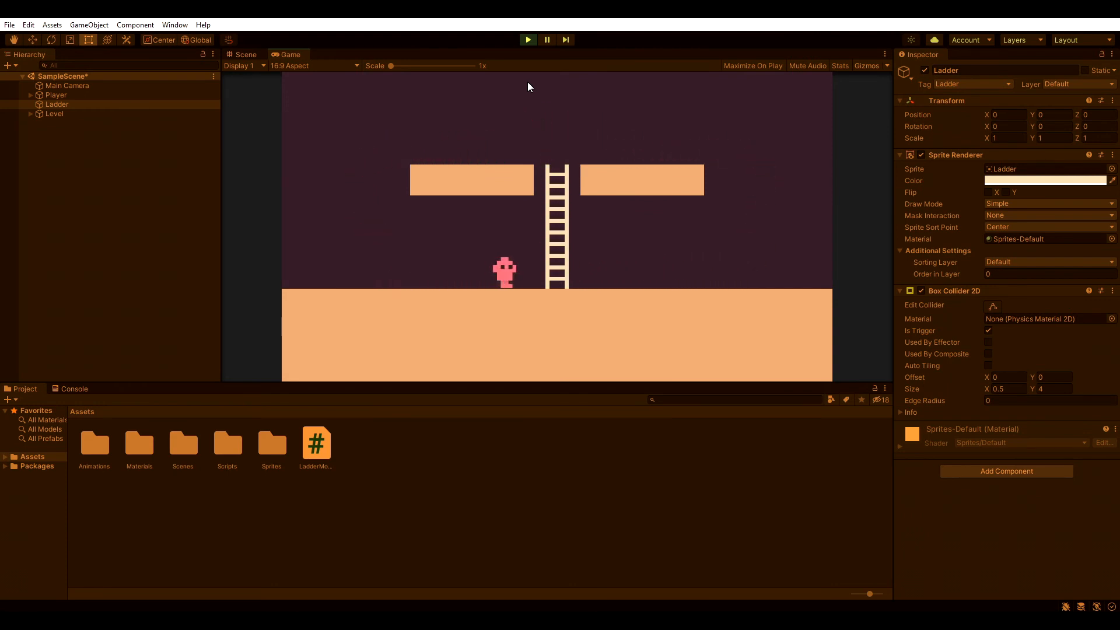
click(527, 40)
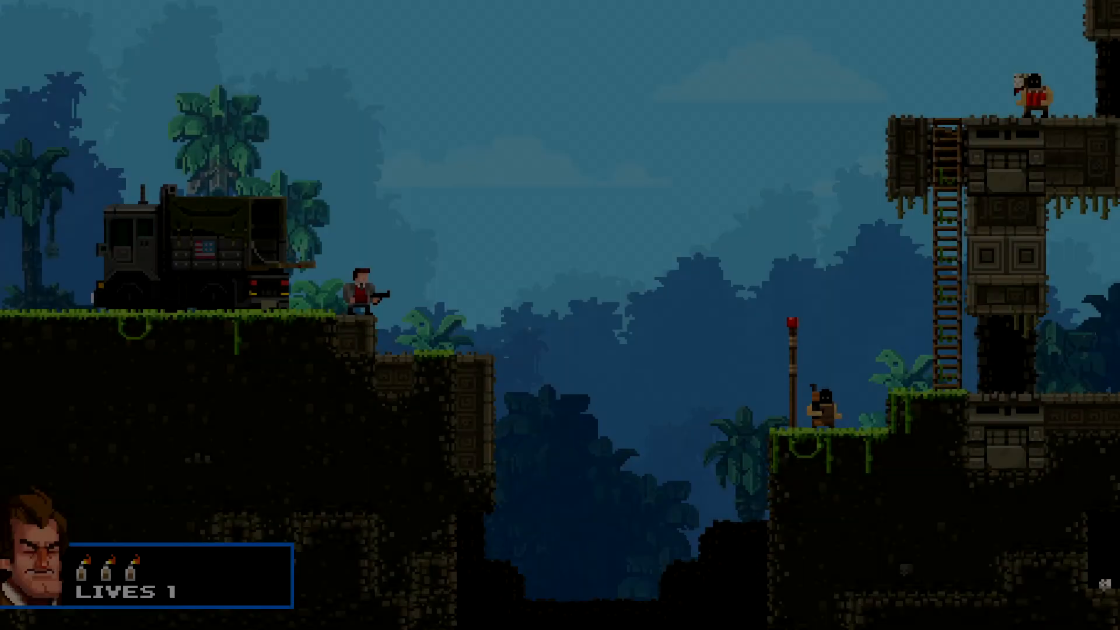